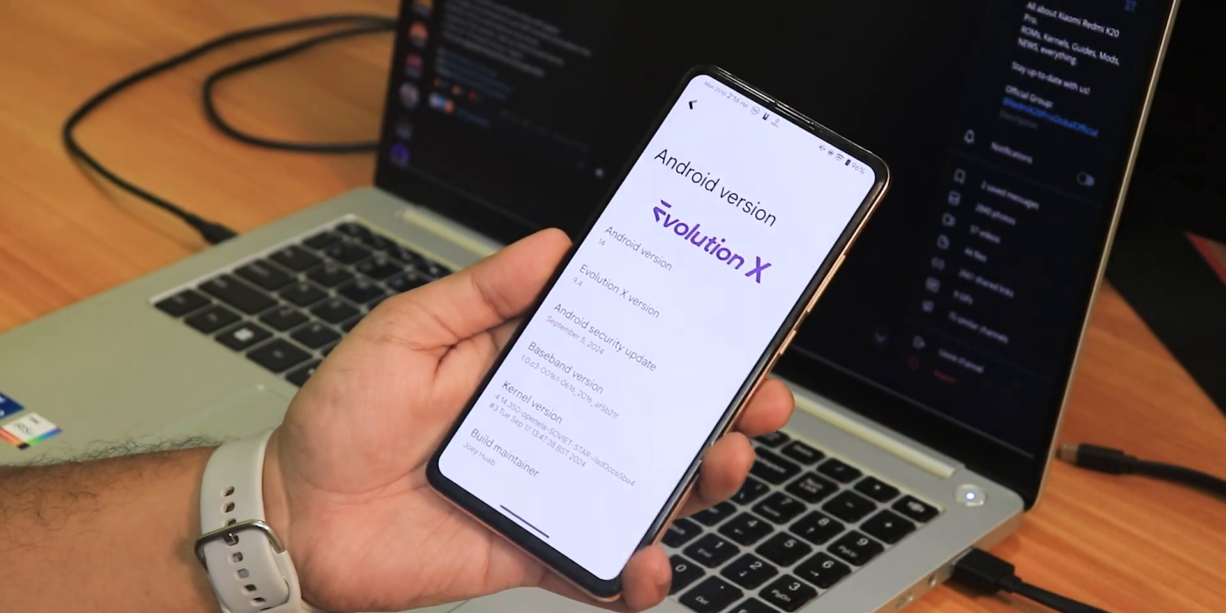
# - Open the YAAP Official Android 15 post and its Flashing Guide in the Redmi K20 Pro channel
pyautogui.scroll(-3)
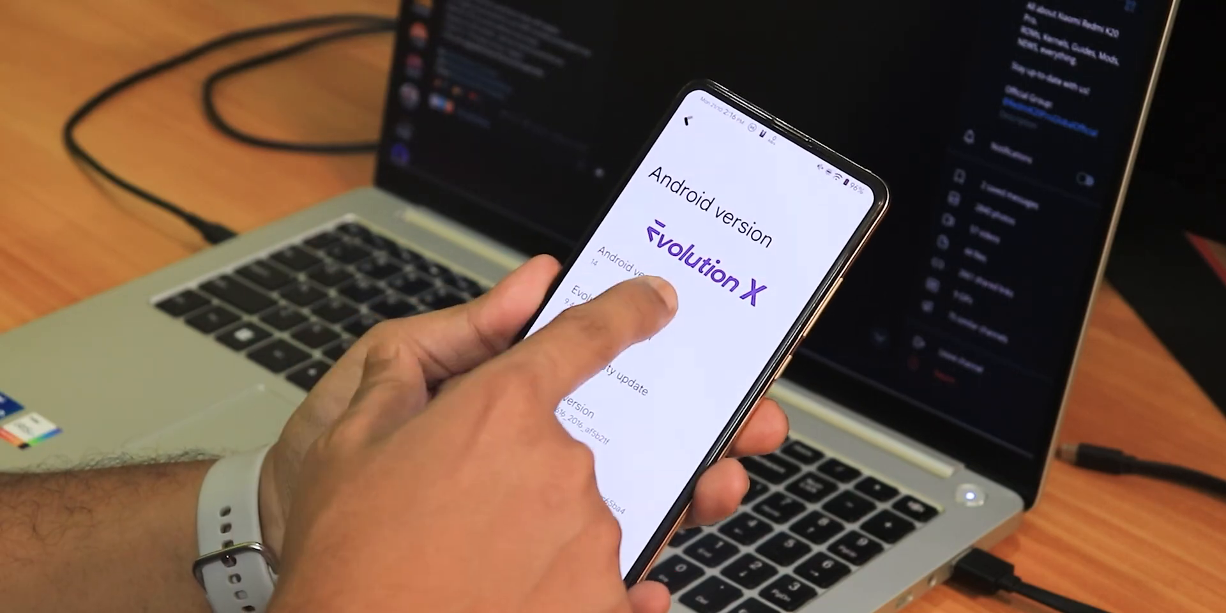
pyautogui.click(688, 282)
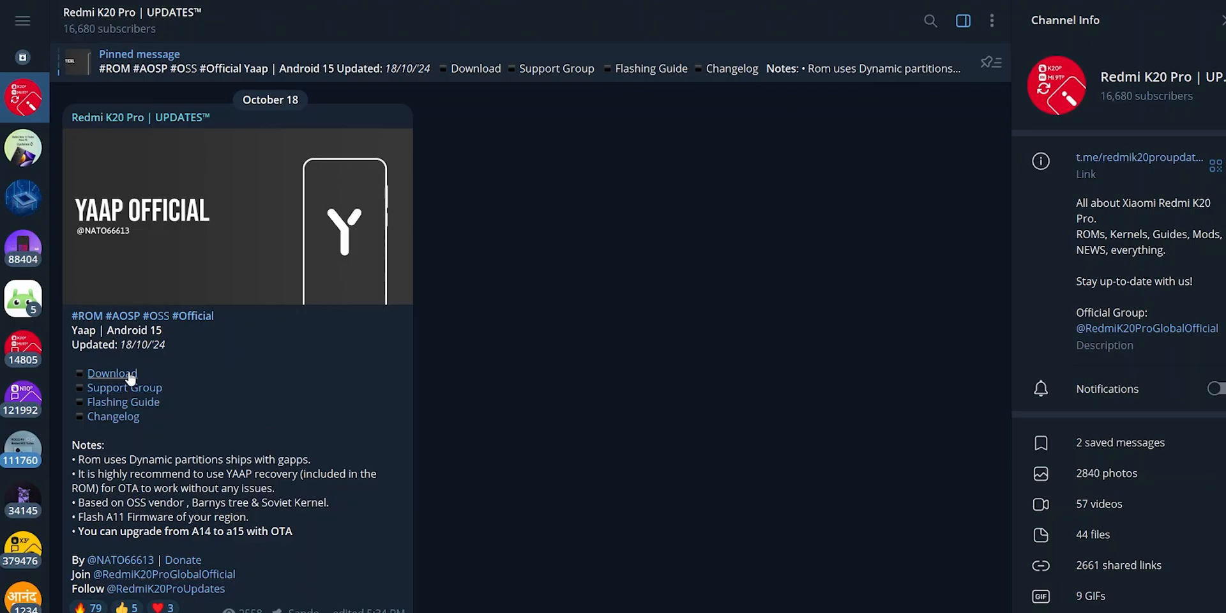
pyautogui.moveTo(123, 401)
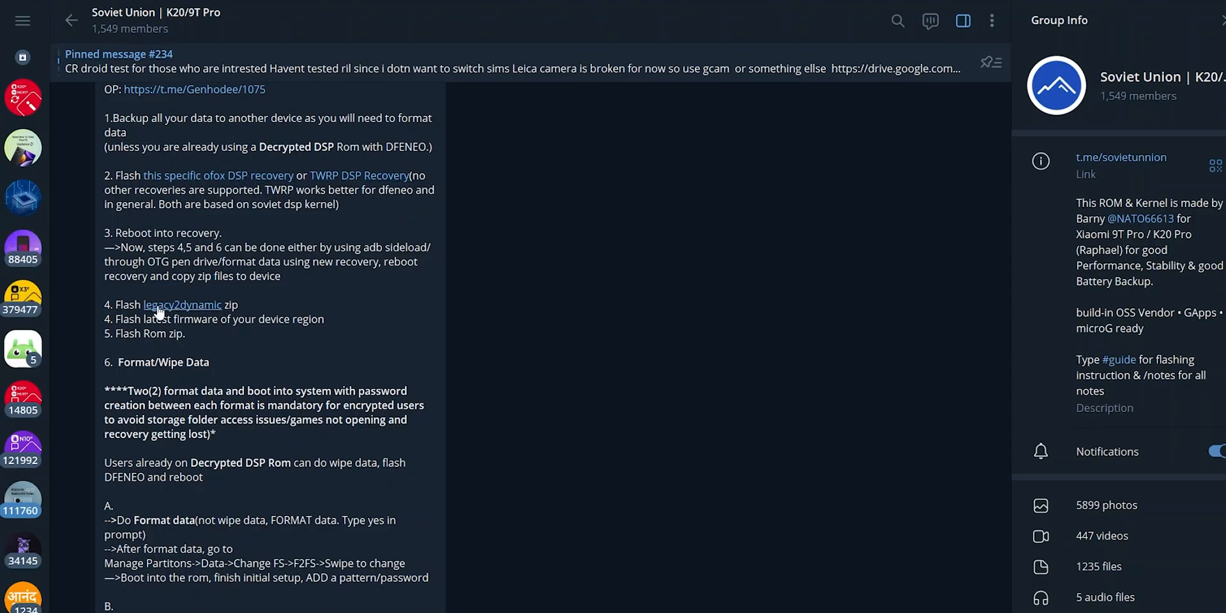
pyautogui.moveTo(199, 305)
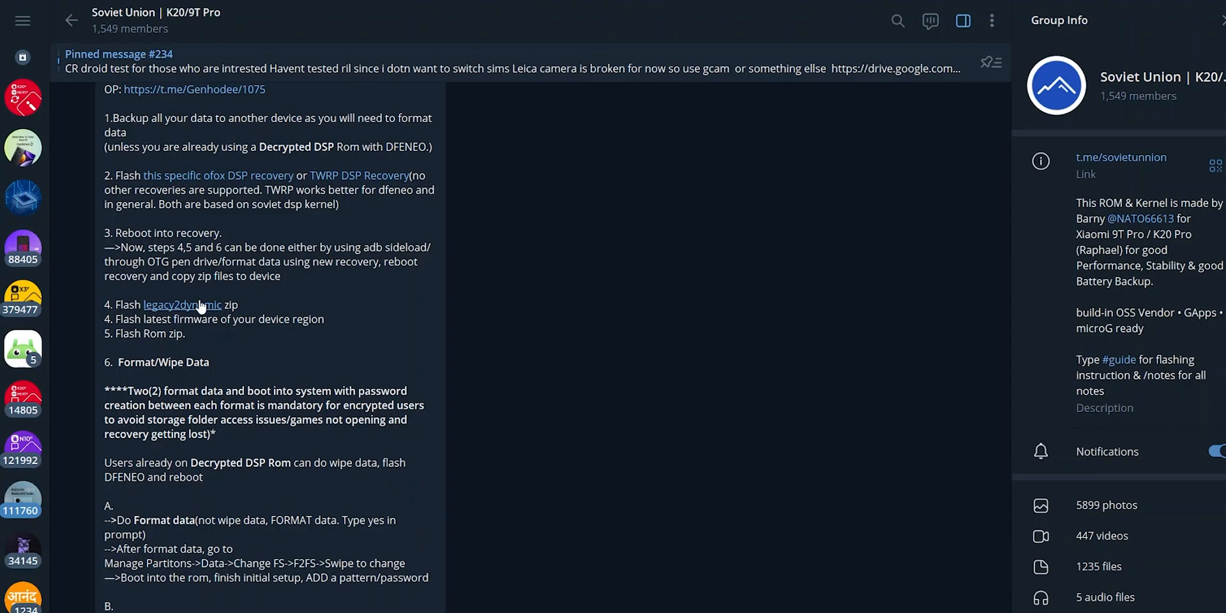